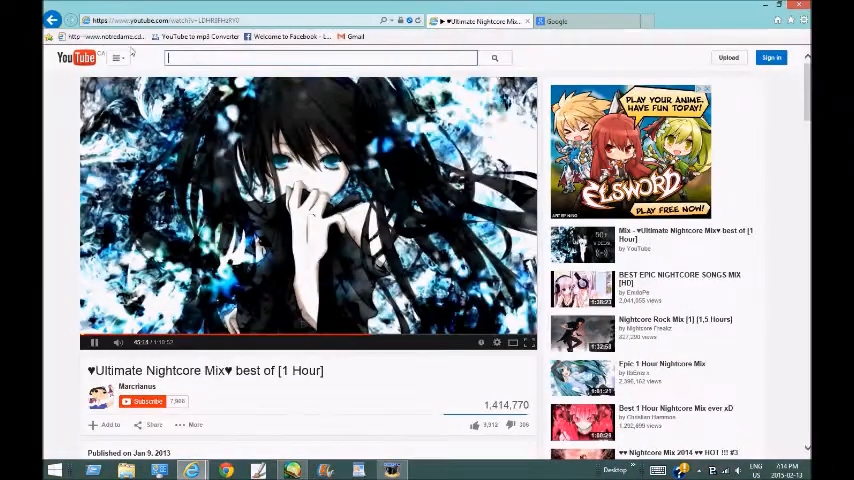
type("meghan trainor lips are moving")
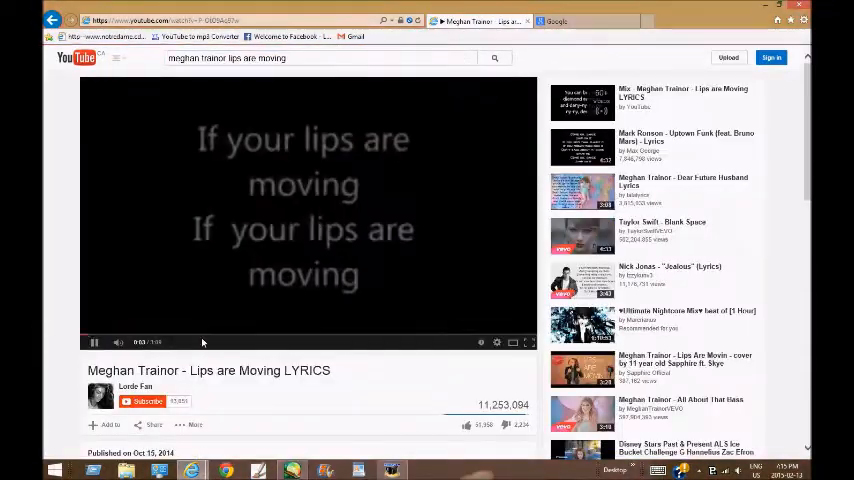